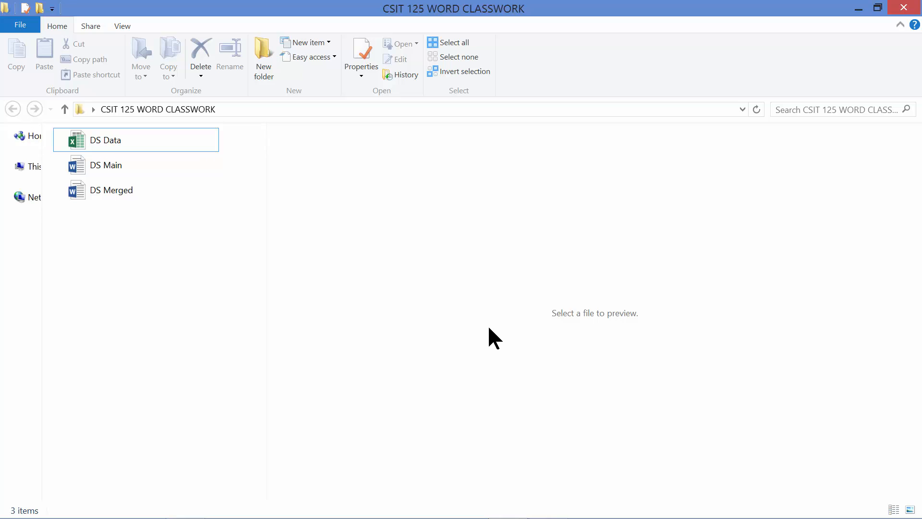
pyautogui.moveTo(133, 316)
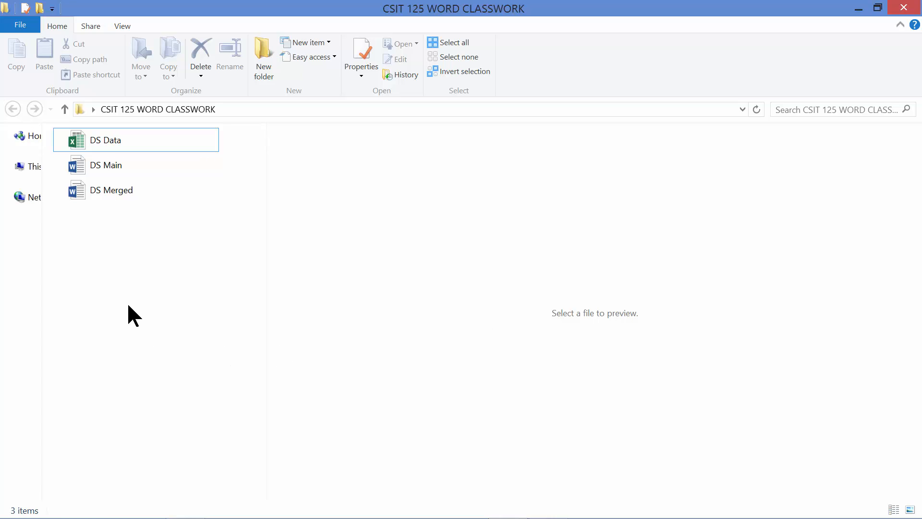
pyautogui.moveTo(128, 325)
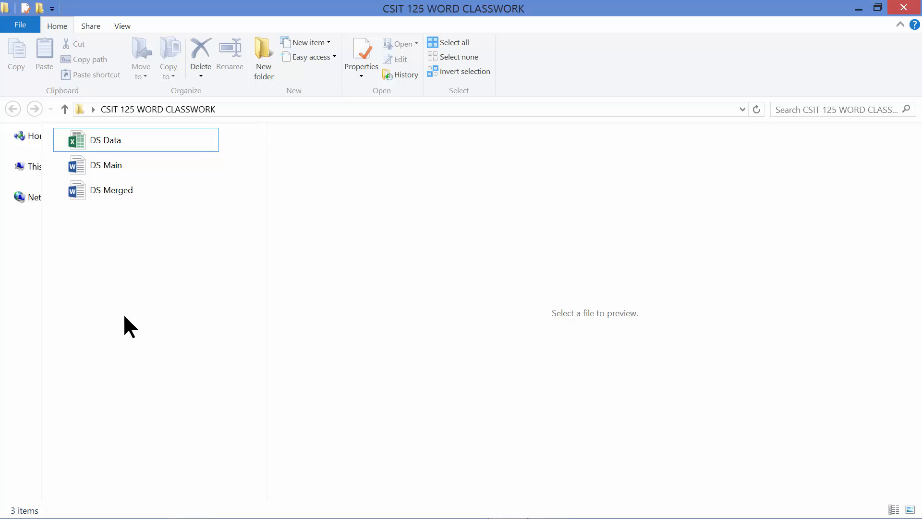
pyautogui.moveTo(244, 281)
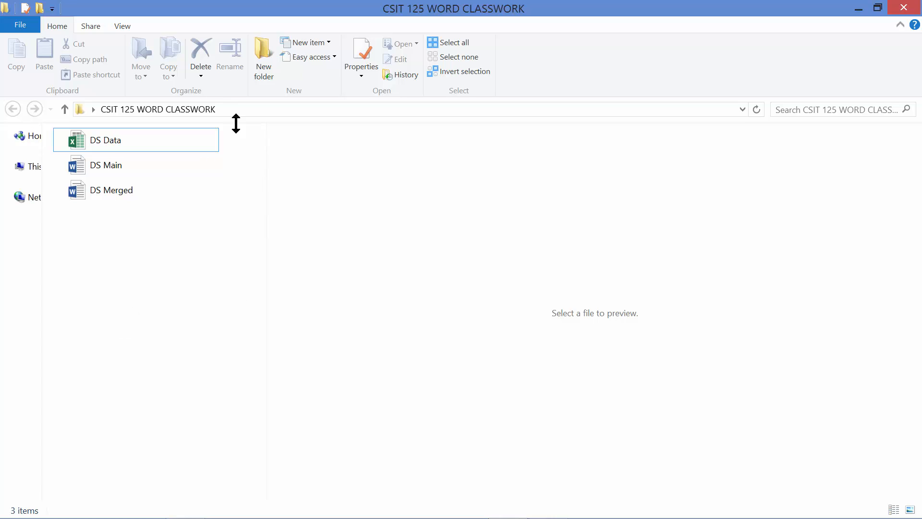
# Select all three project files in the folder, ready to send them to a zipped folder
pyautogui.click(158, 109)
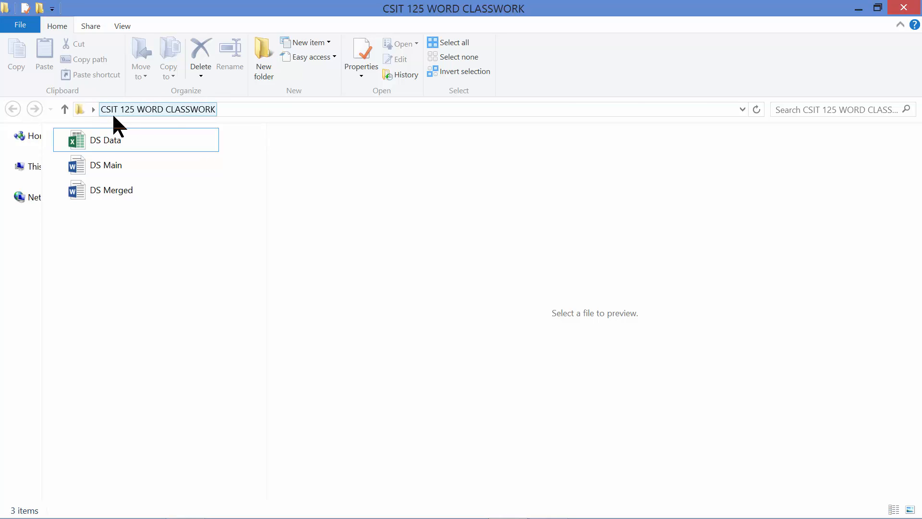
pyautogui.moveTo(133, 127)
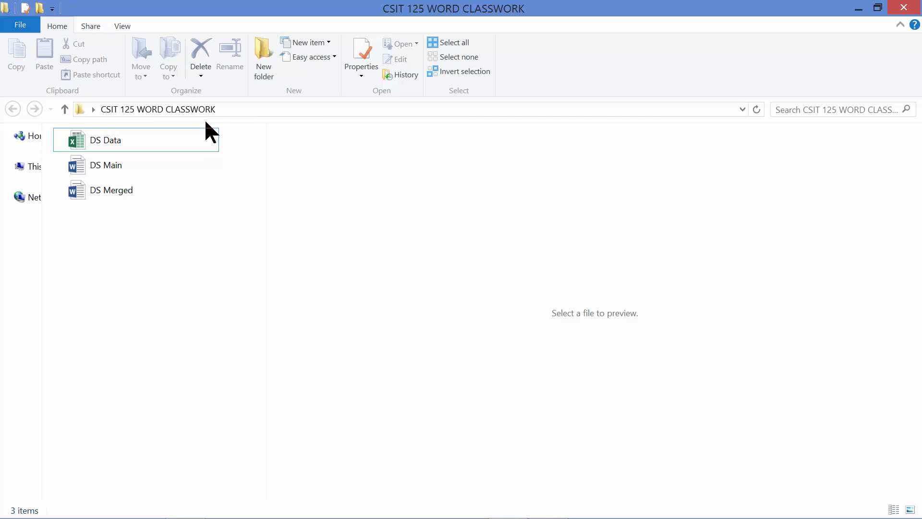
pyautogui.click(157, 109)
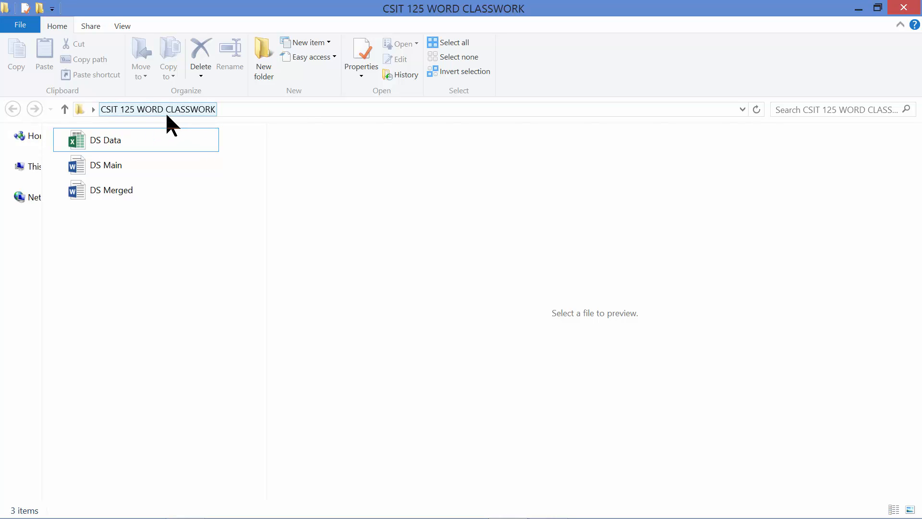
pyautogui.click(138, 281)
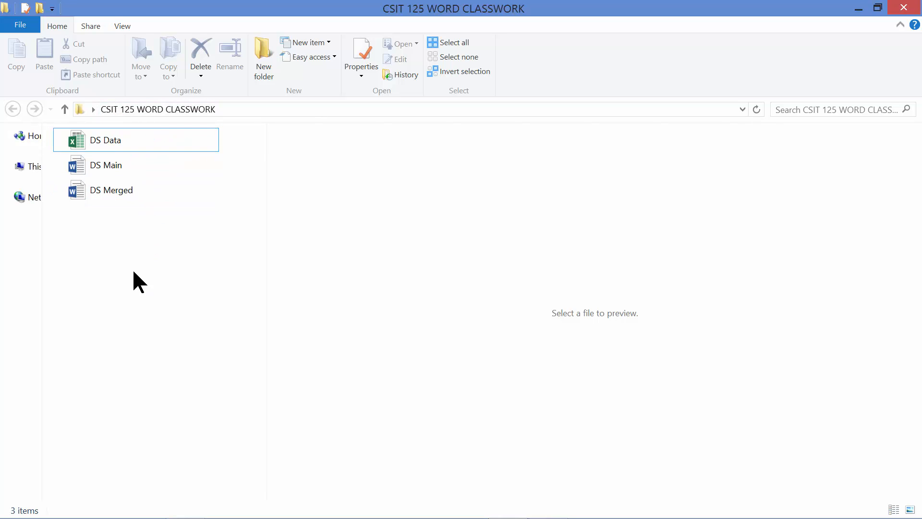
pyautogui.moveTo(129, 277)
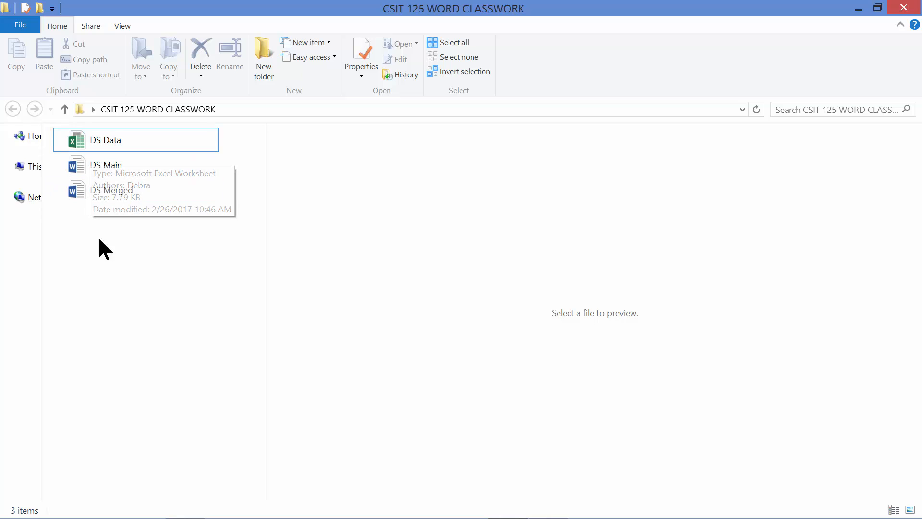
pyautogui.moveTo(171, 330)
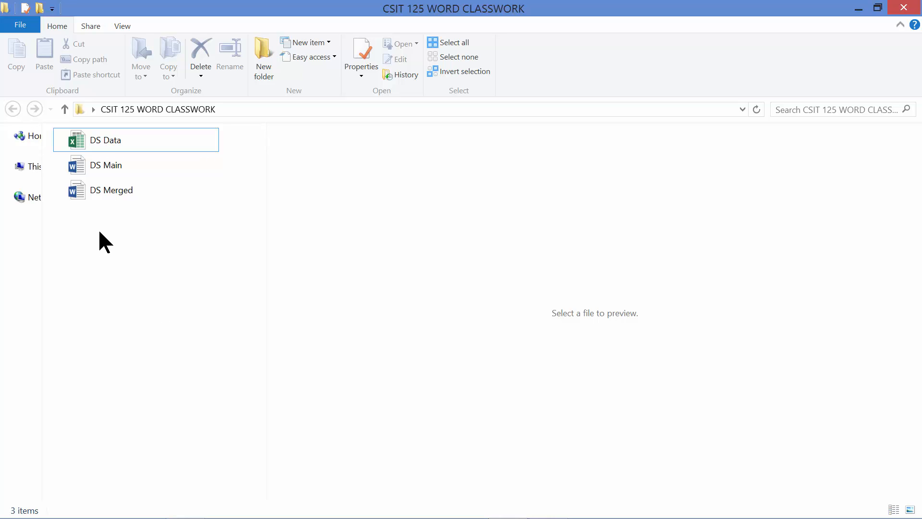
pyautogui.click(106, 140)
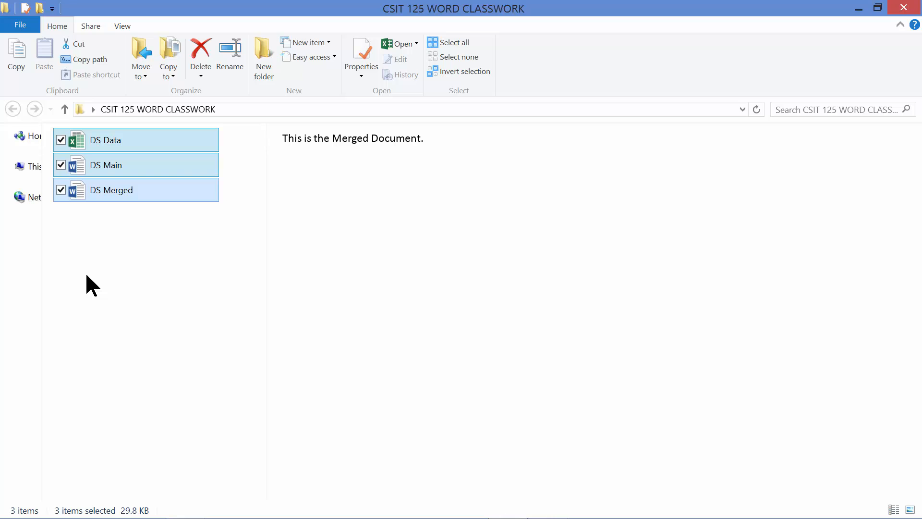
pyautogui.moveTo(149, 239)
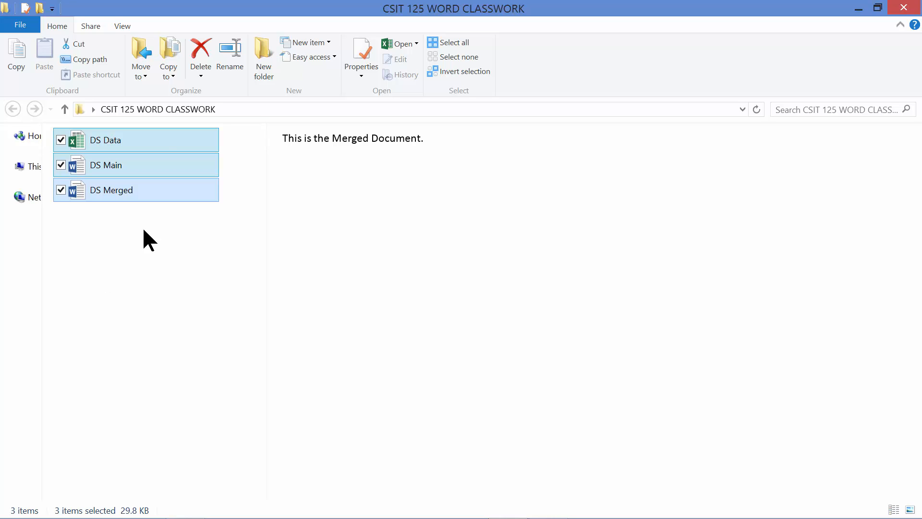
pyautogui.moveTo(145, 173)
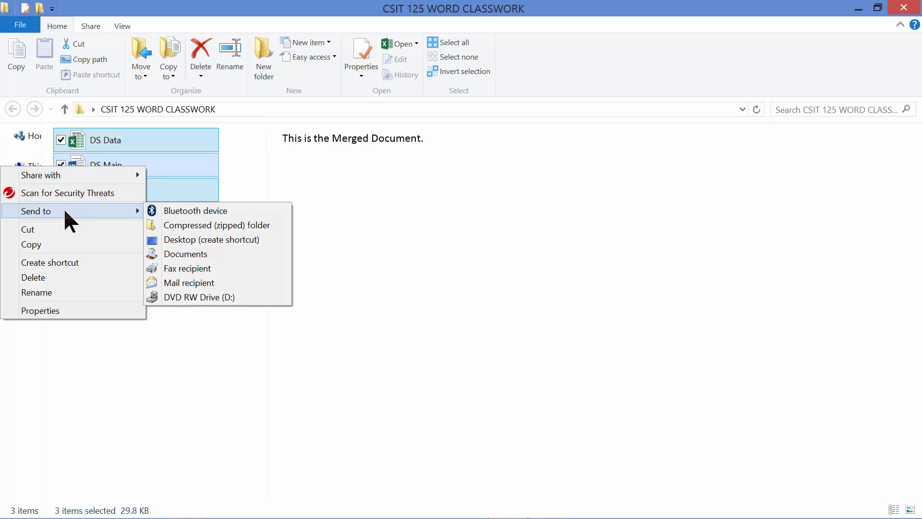
pyautogui.moveTo(195, 210)
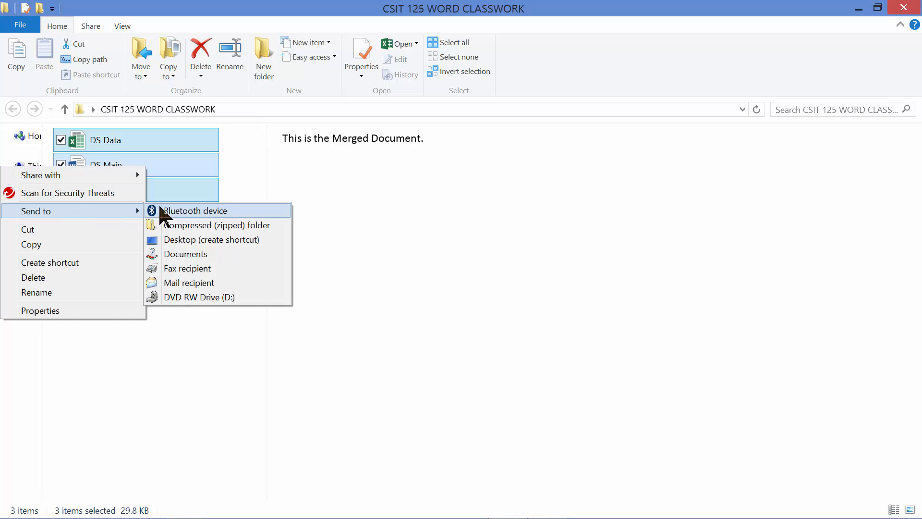
pyautogui.moveTo(209, 230)
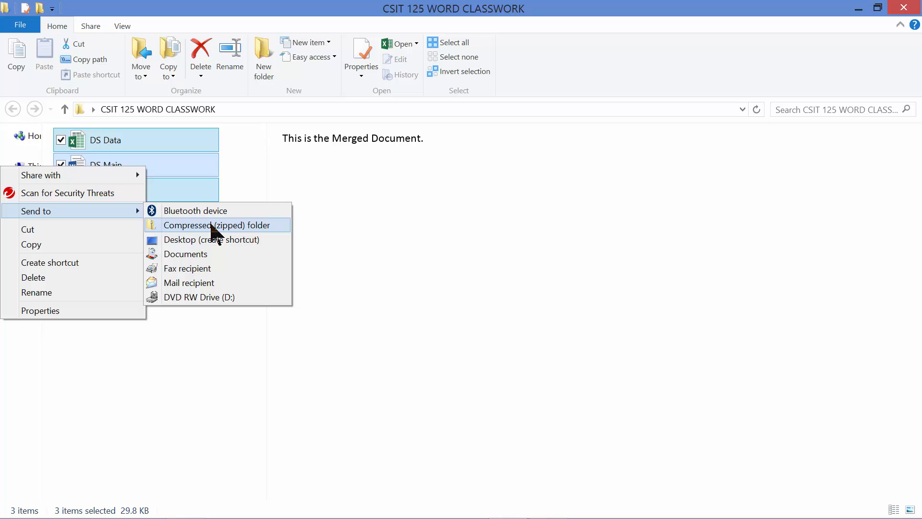
pyautogui.moveTo(200, 229)
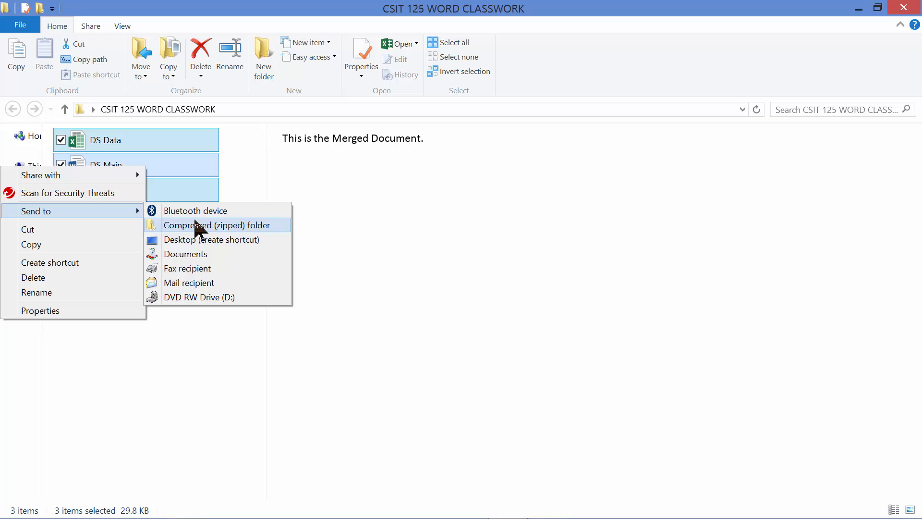
# Compress the selected files and name the new zipped folder 'Unit 5 Project Files'
pyautogui.click(217, 225)
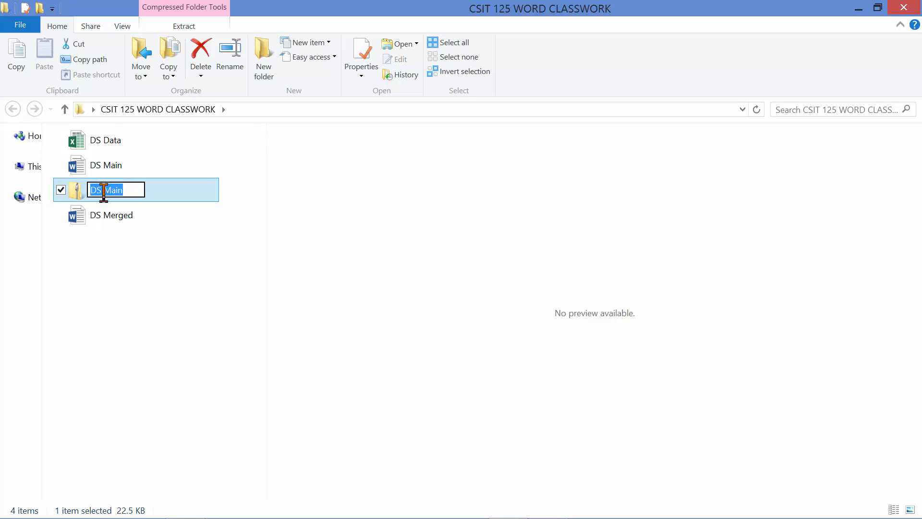
pyautogui.moveTo(137, 189)
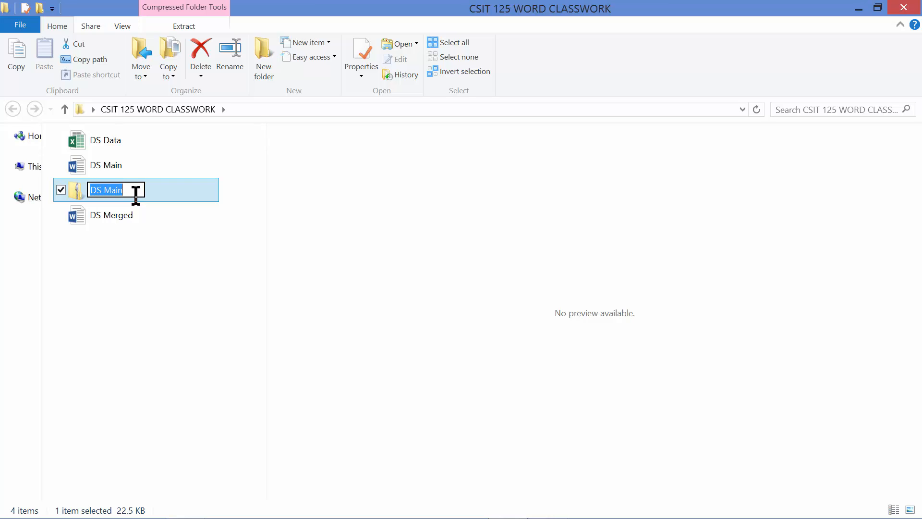
pyautogui.moveTo(145, 257)
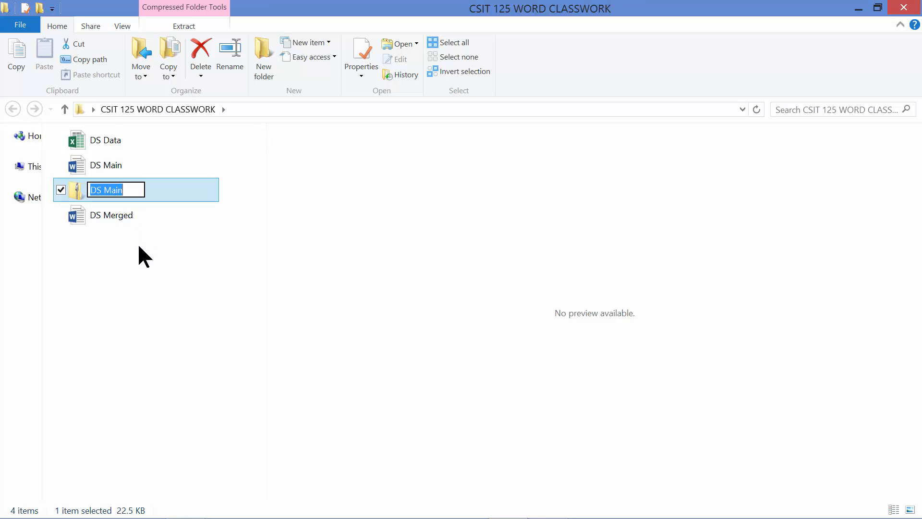
pyautogui.write('Unit 5')
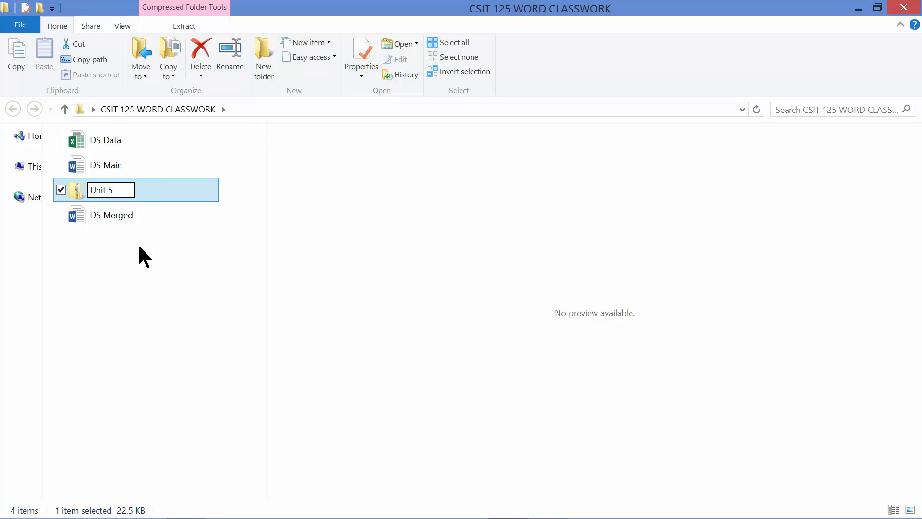
pyautogui.write('Pro')
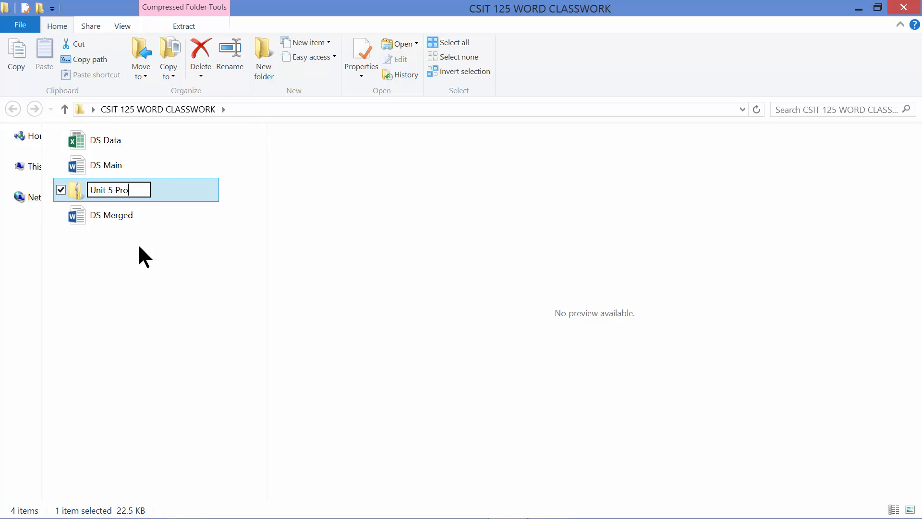
pyautogui.write('ject Files')
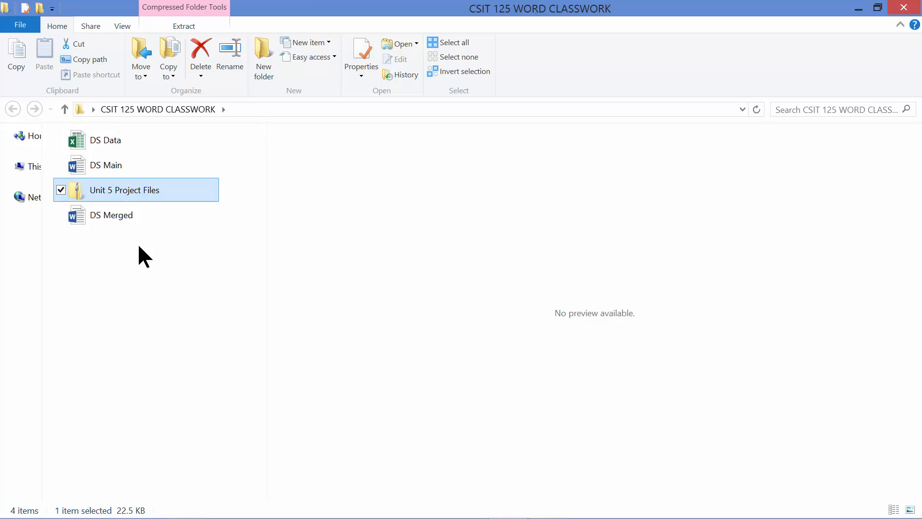
pyautogui.moveTo(82, 194)
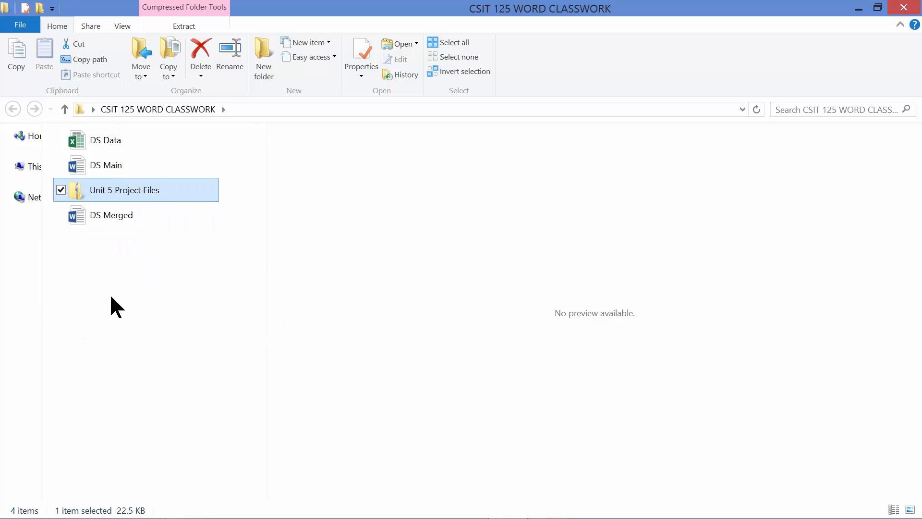
pyautogui.moveTo(82, 195)
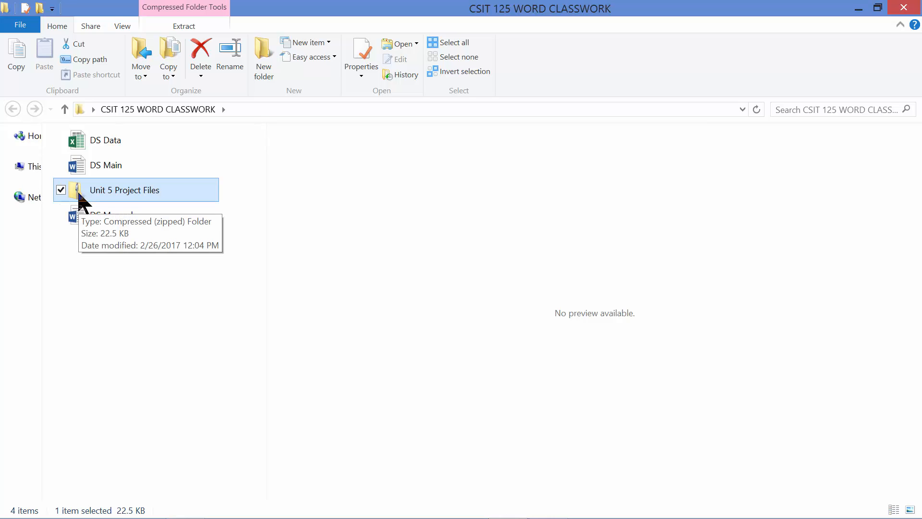
pyautogui.doubleClick(123, 190)
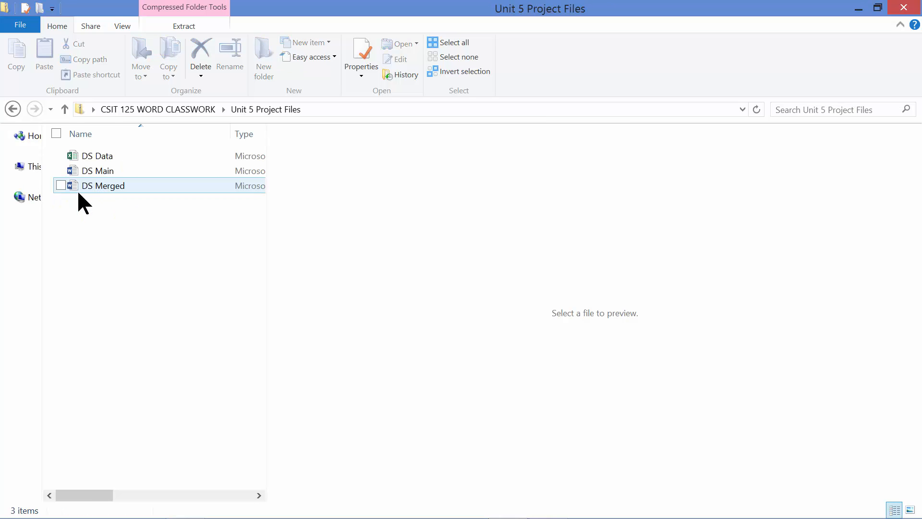
pyautogui.click(183, 26)
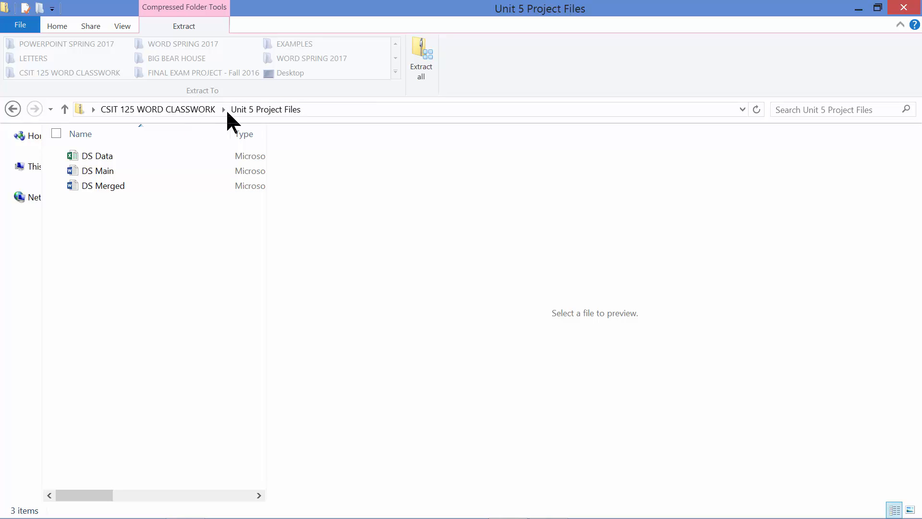
pyautogui.click(265, 110)
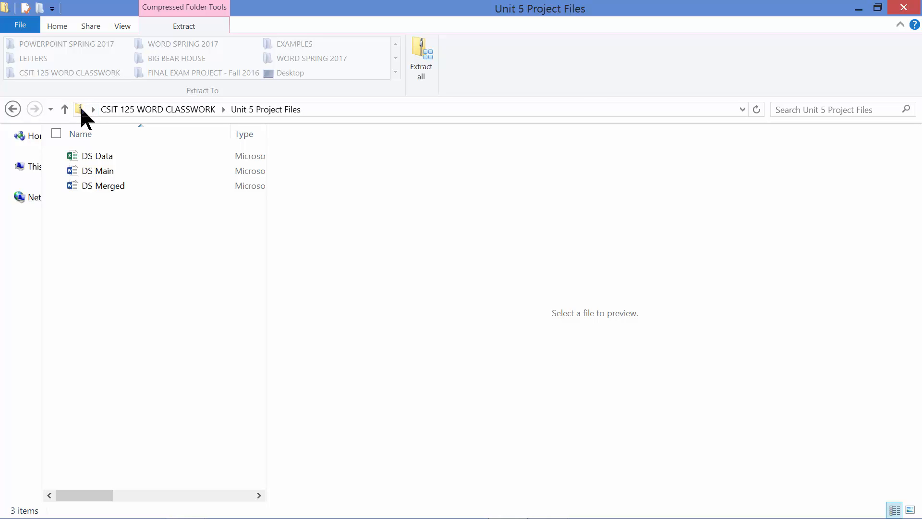
pyautogui.click(266, 110)
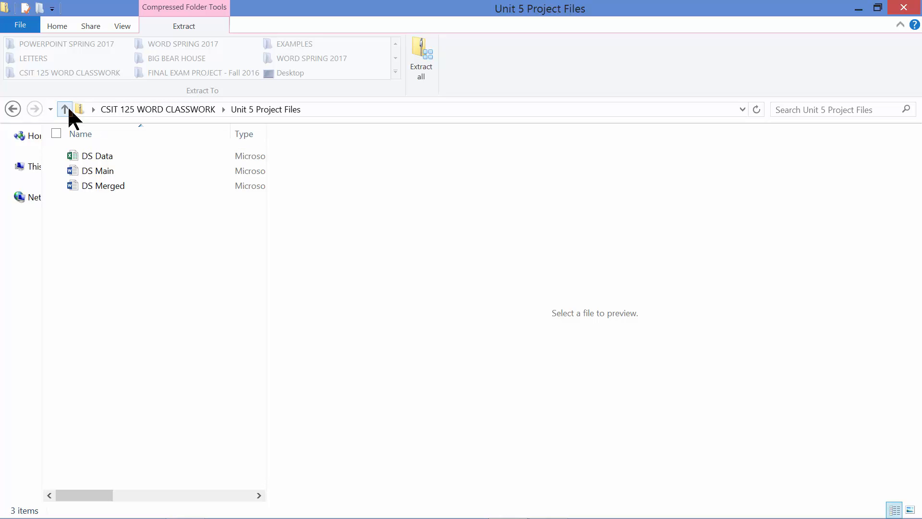
pyautogui.click(65, 109)
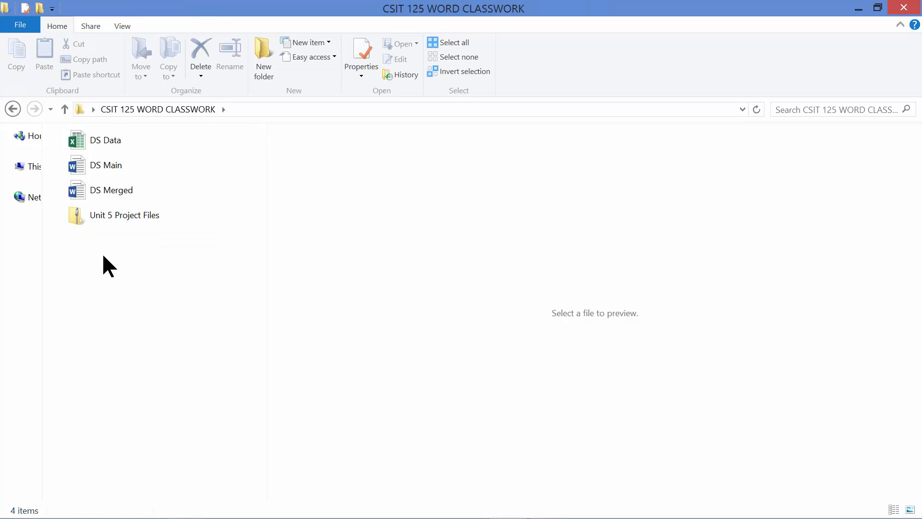
pyautogui.moveTo(105, 164)
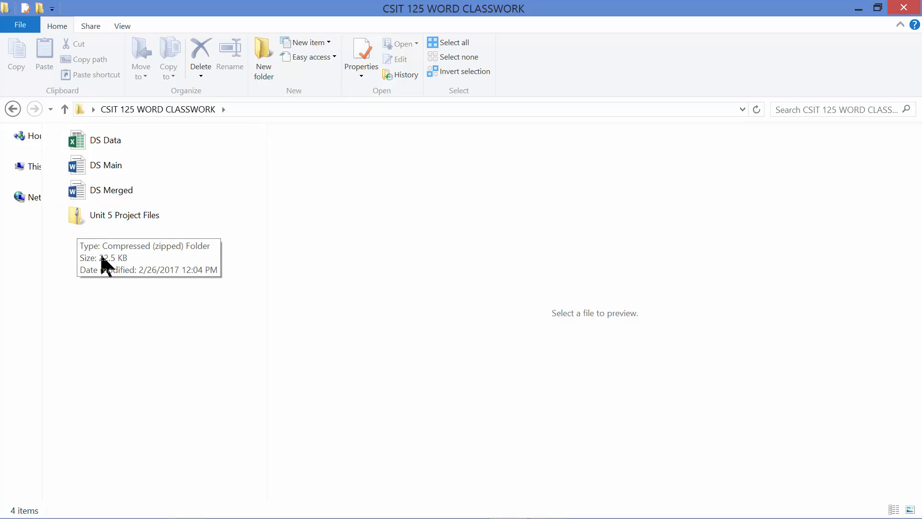
pyautogui.moveTo(145, 360)
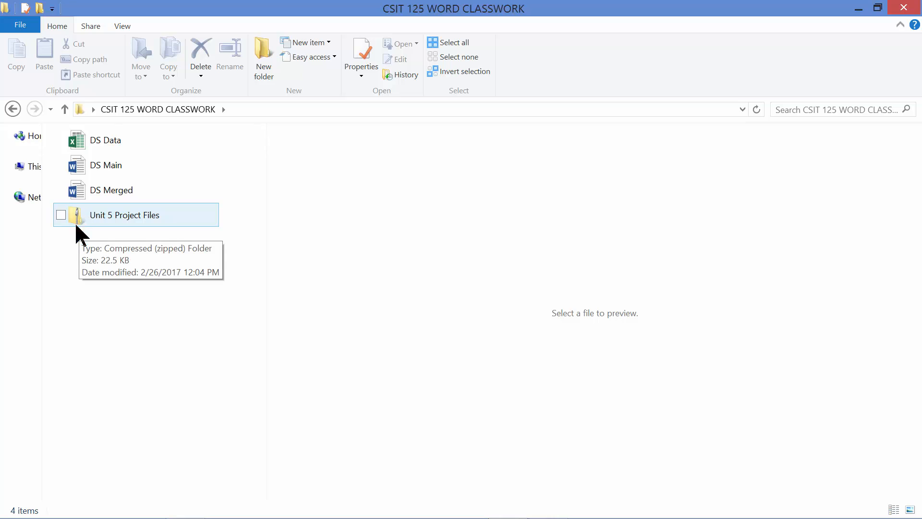
pyautogui.moveTo(135, 306)
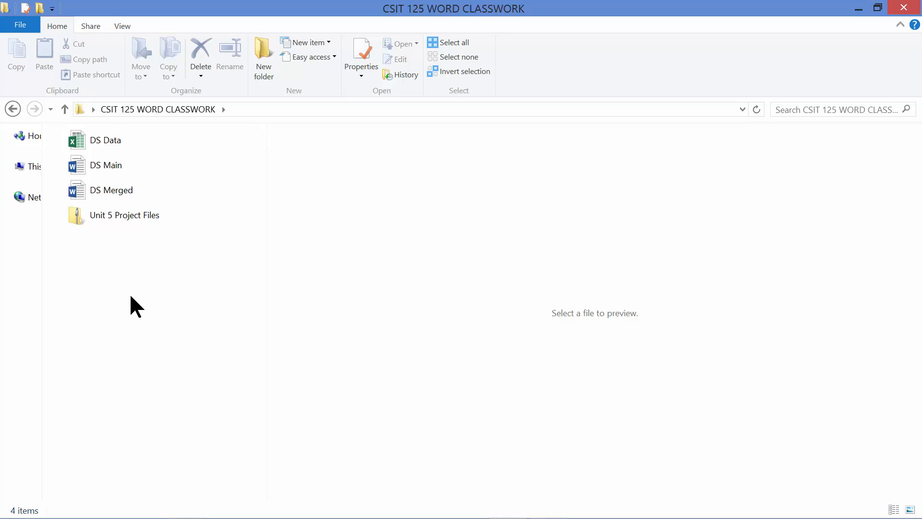
pyautogui.moveTo(121, 248)
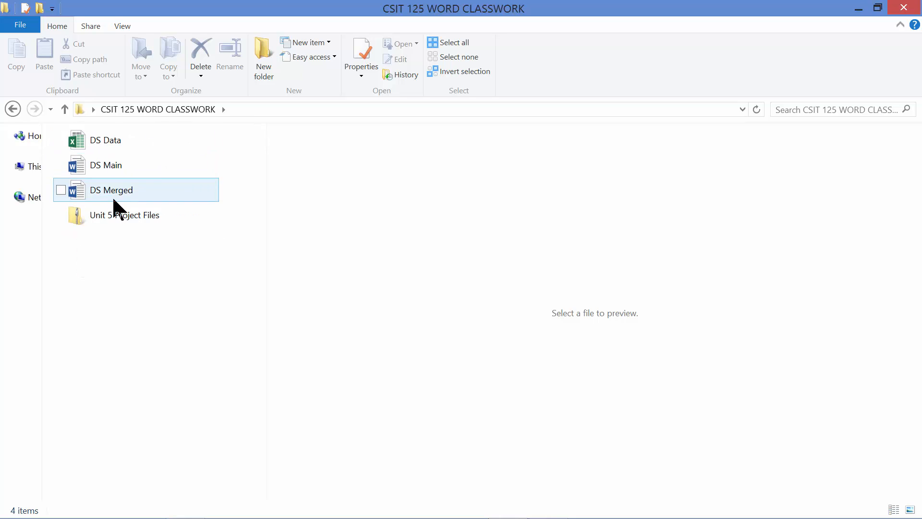
pyautogui.moveTo(120, 194)
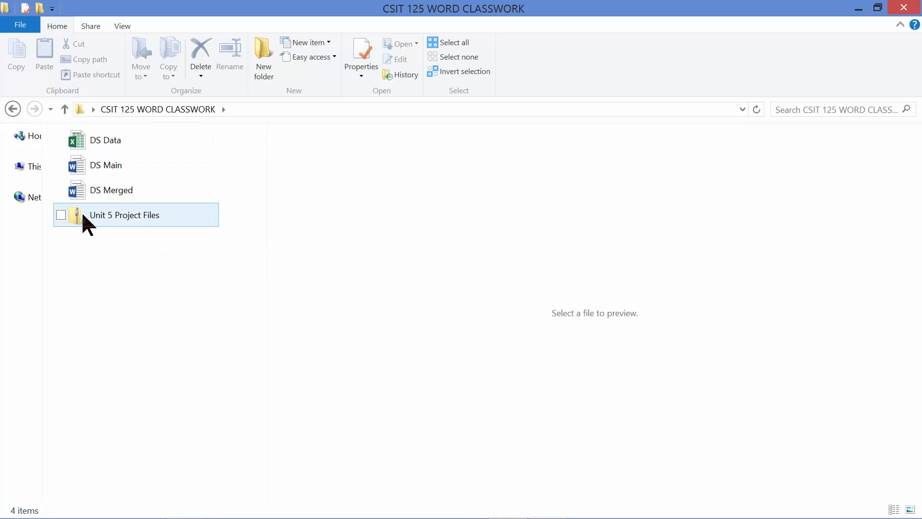
pyautogui.moveTo(94, 230)
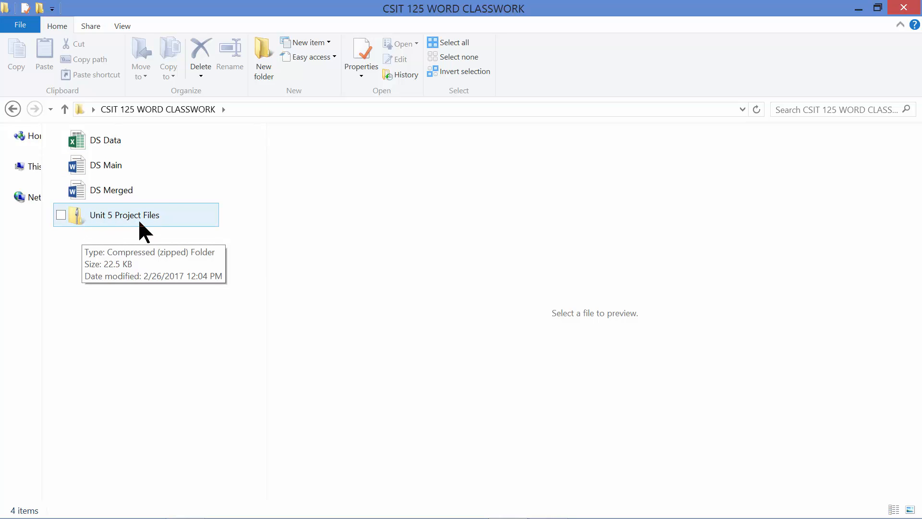
pyautogui.moveTo(144, 340)
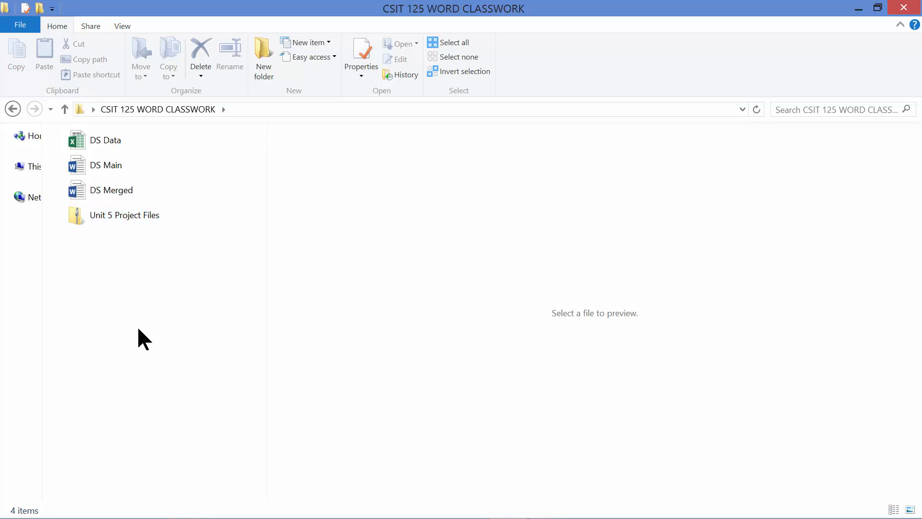
pyautogui.moveTo(137, 331)
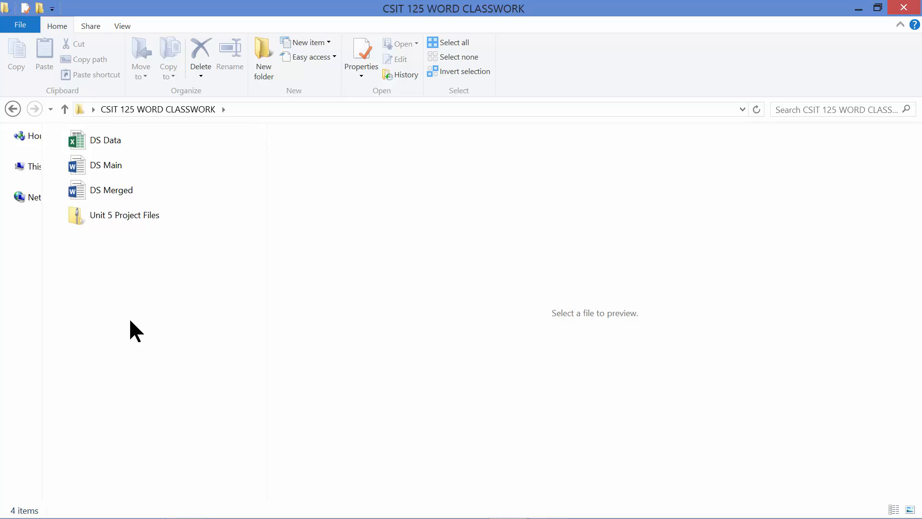
pyautogui.moveTo(128, 289)
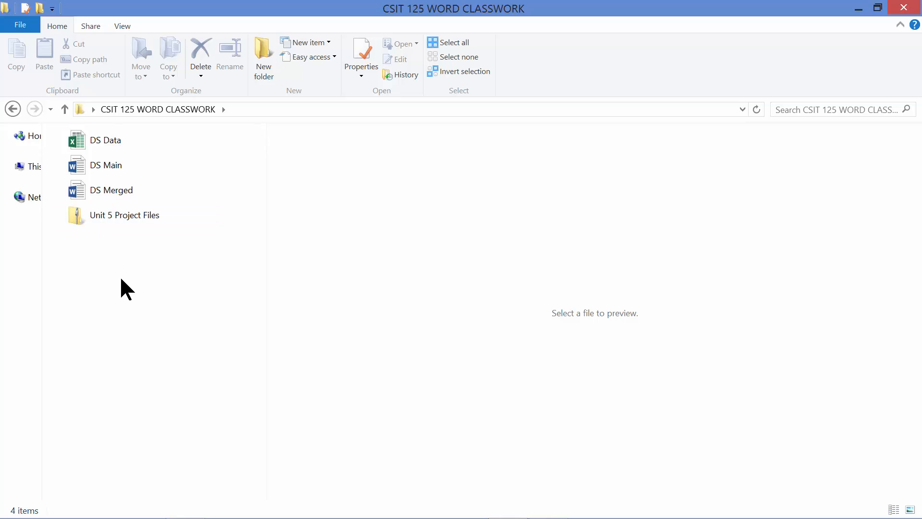